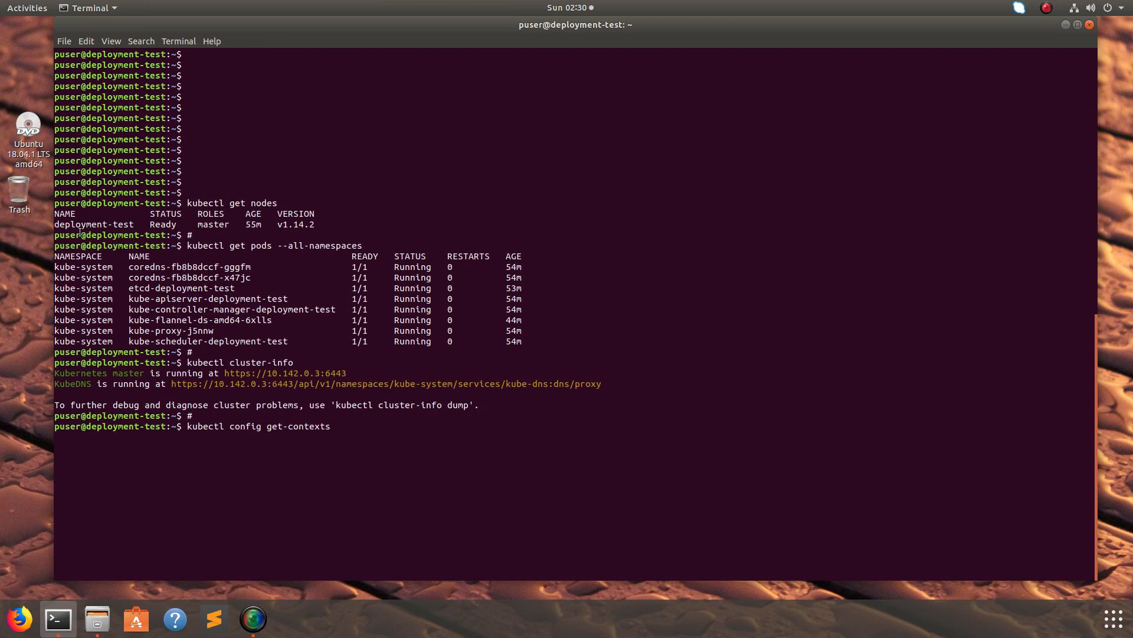
Highlight the node's master role in the nodes output and queue a clear command.
{"action": "double_click", "coordinate": [213, 224]}
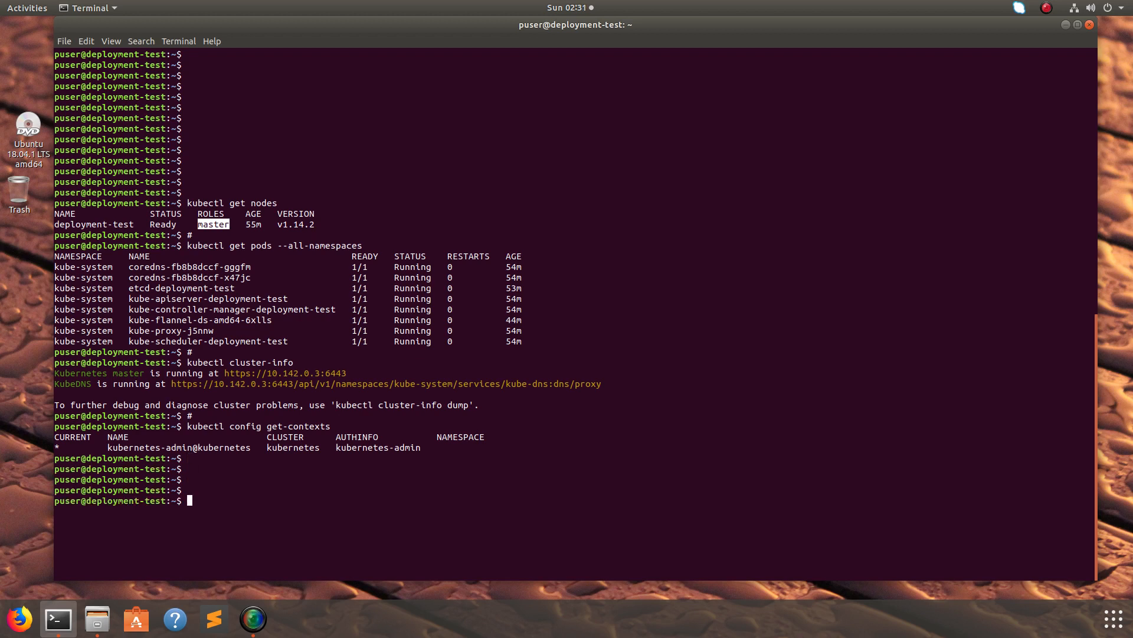
{"action": "type", "text": "clear"}
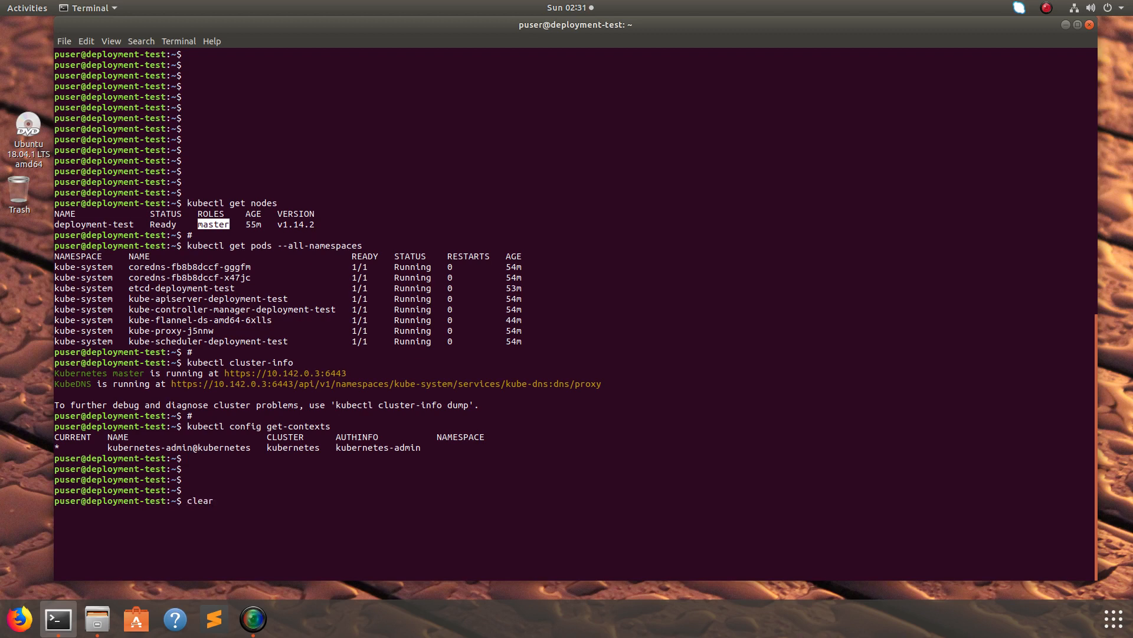
Clear the screen, move to /tmp and curl the Helm get script into install-helm.sh.
{"action": "key", "text": "Return"}
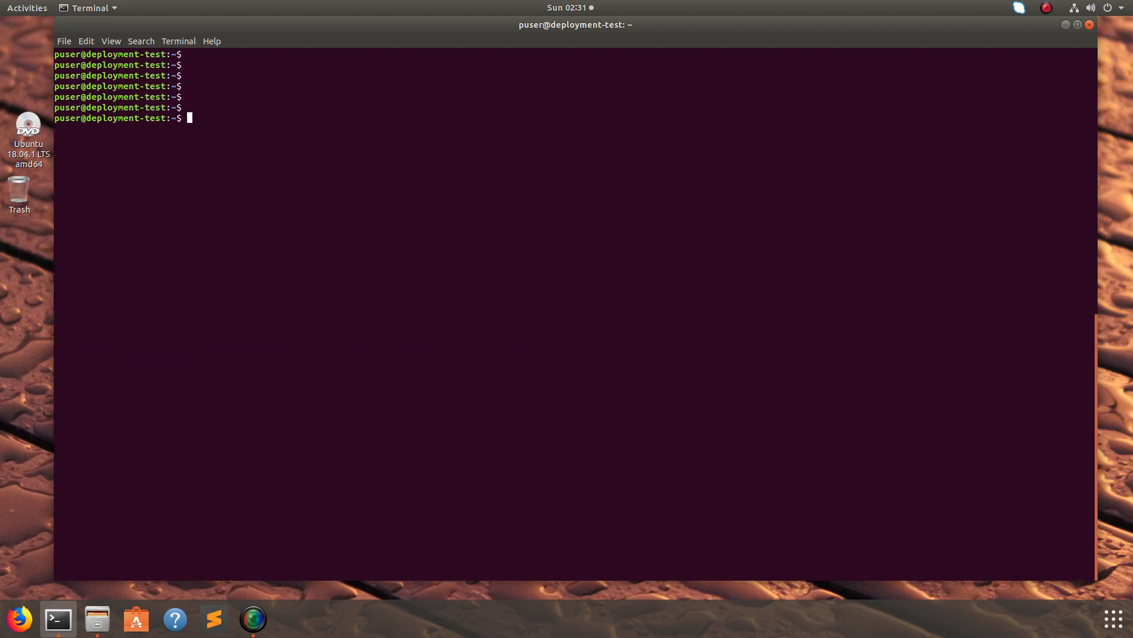
{"action": "type", "text": "cd"}
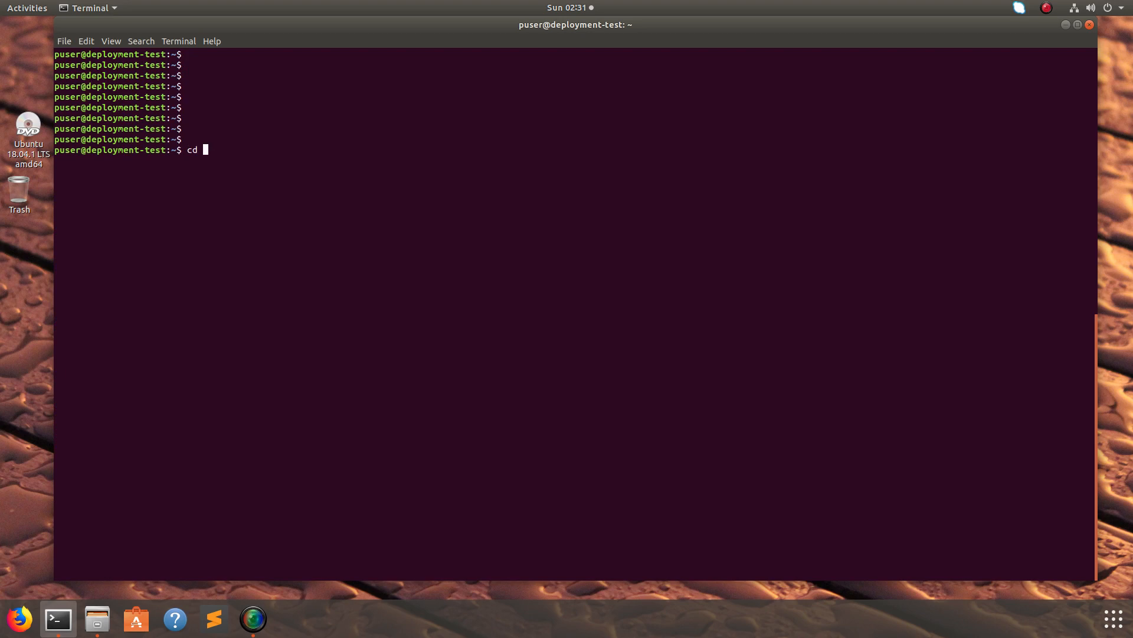
{"action": "type", "text": "/tmp/"}
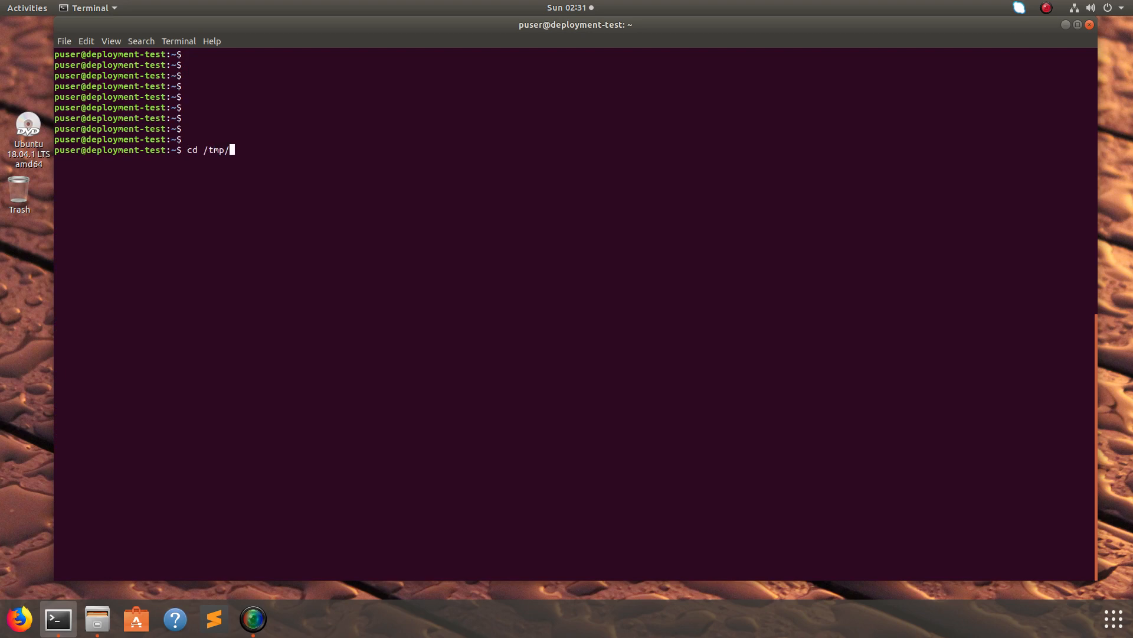
{"action": "type", "text": "curl https://raw.githubusercontent.com/kubernetes/helm/master/scripts/get > install-helm.sh"}
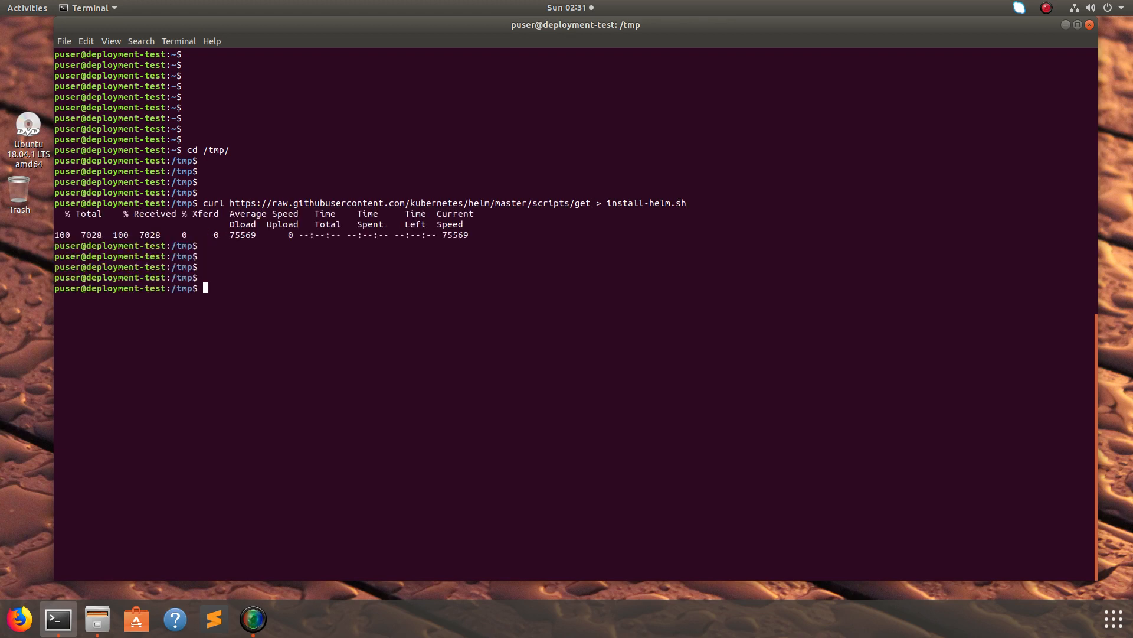
Make install-helm.sh executable and run it to install helm and tiller into /usr/local/bin.
{"action": "type", "text": "chmod u+x install-helm.sh"}
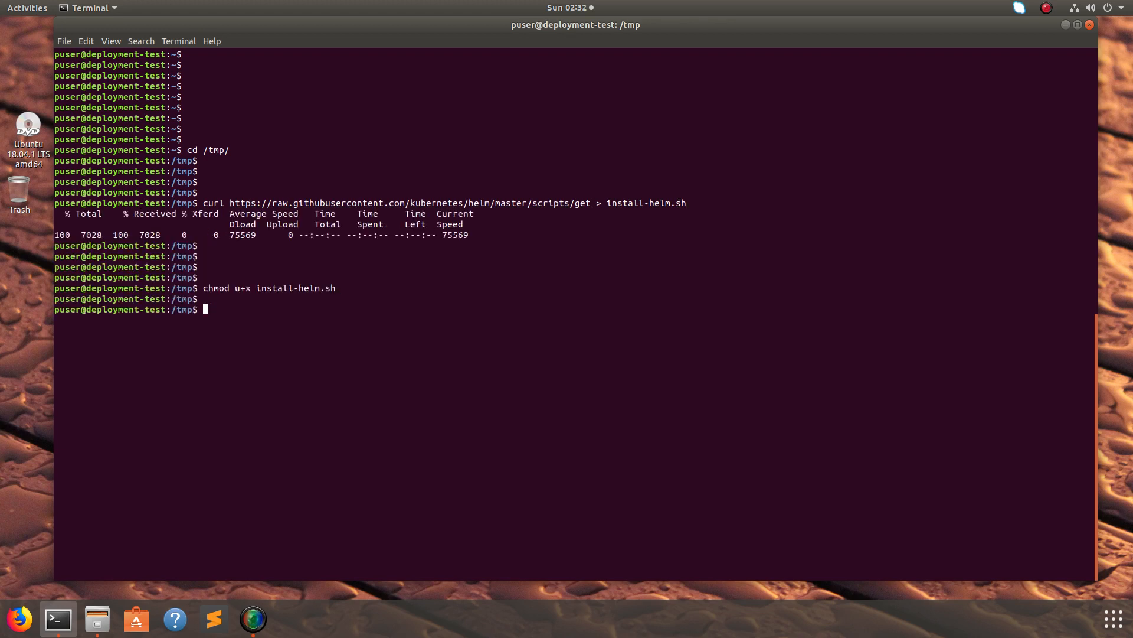
{"action": "key", "text": "Return"}
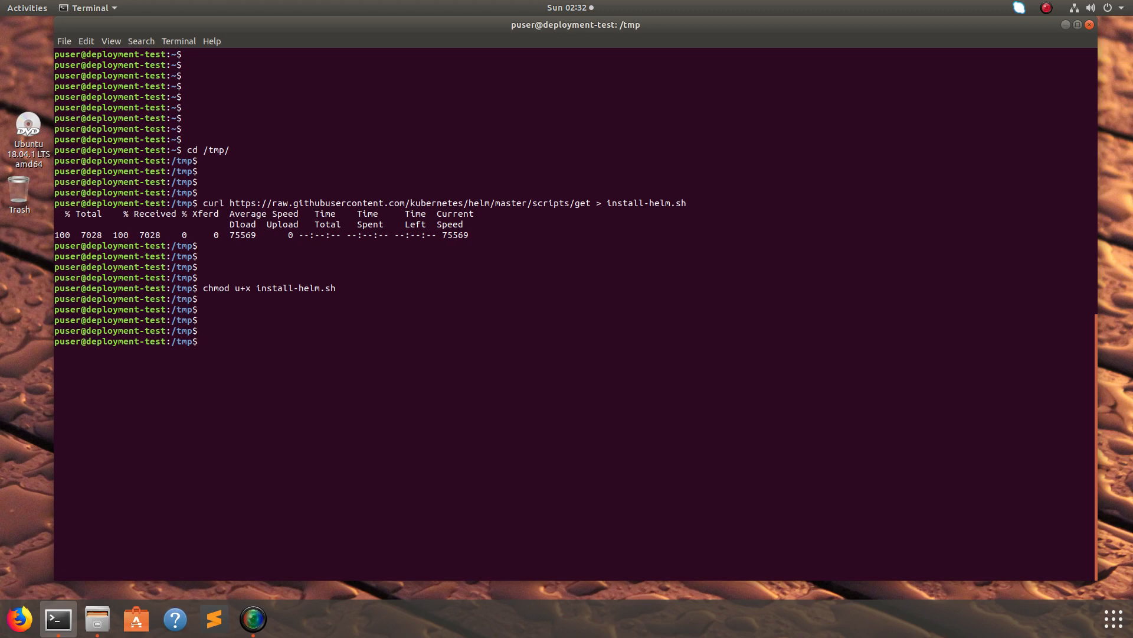
{"action": "type", "text": "./install-helm.sh"}
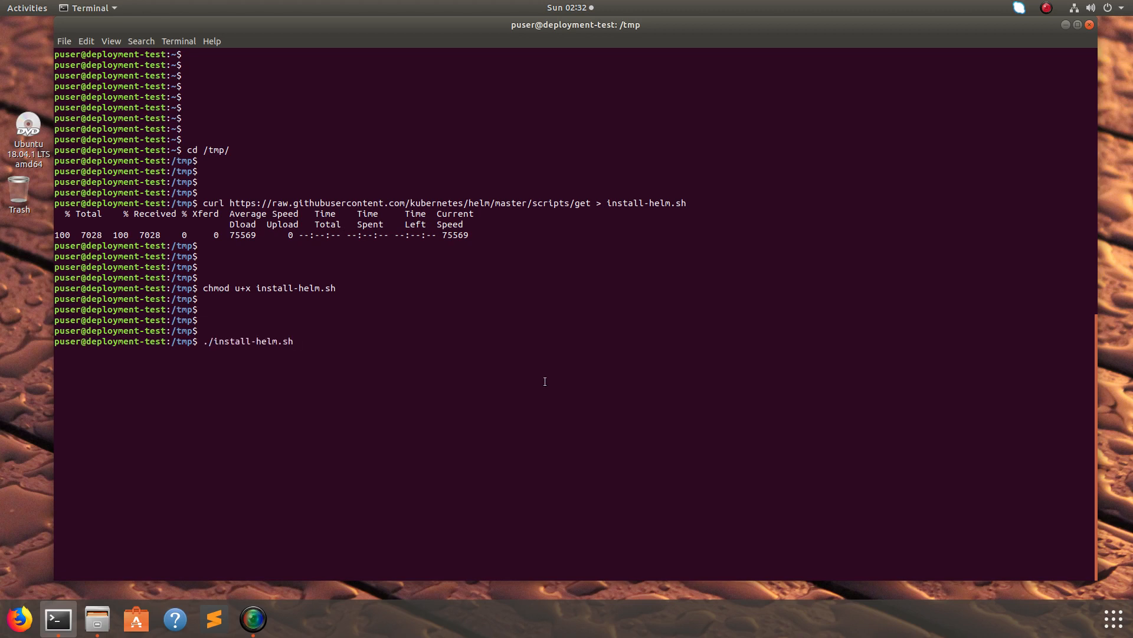
{"action": "key", "text": "Return"}
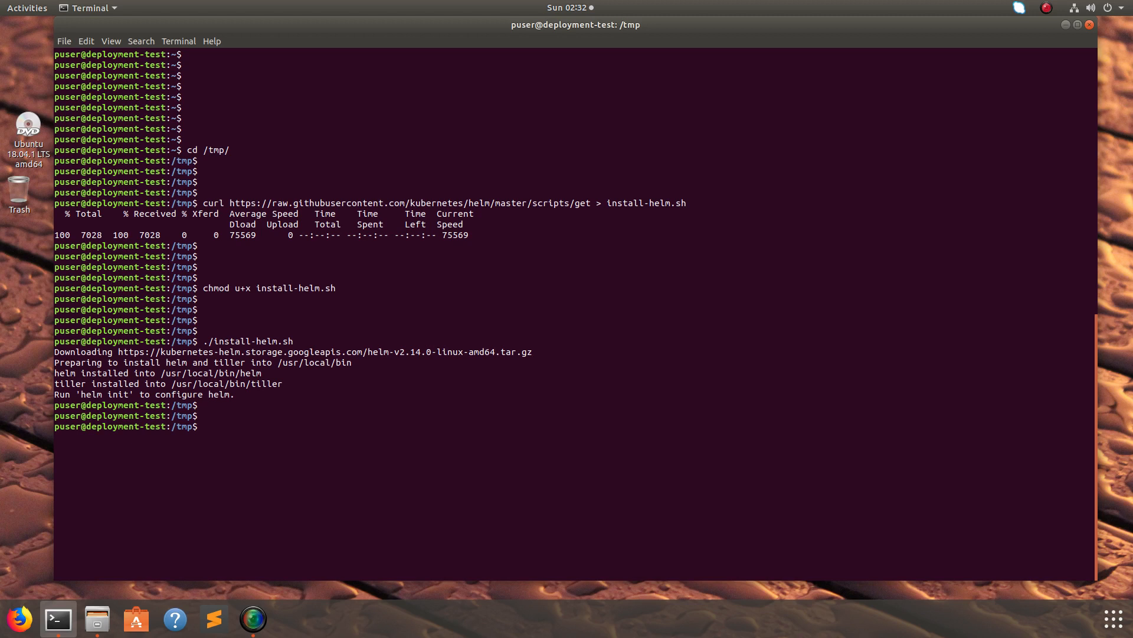
After a '#Tiller' comment, create the tiller service account in kube-system and bind it to cluster-admin.
{"action": "type", "text": "#"}
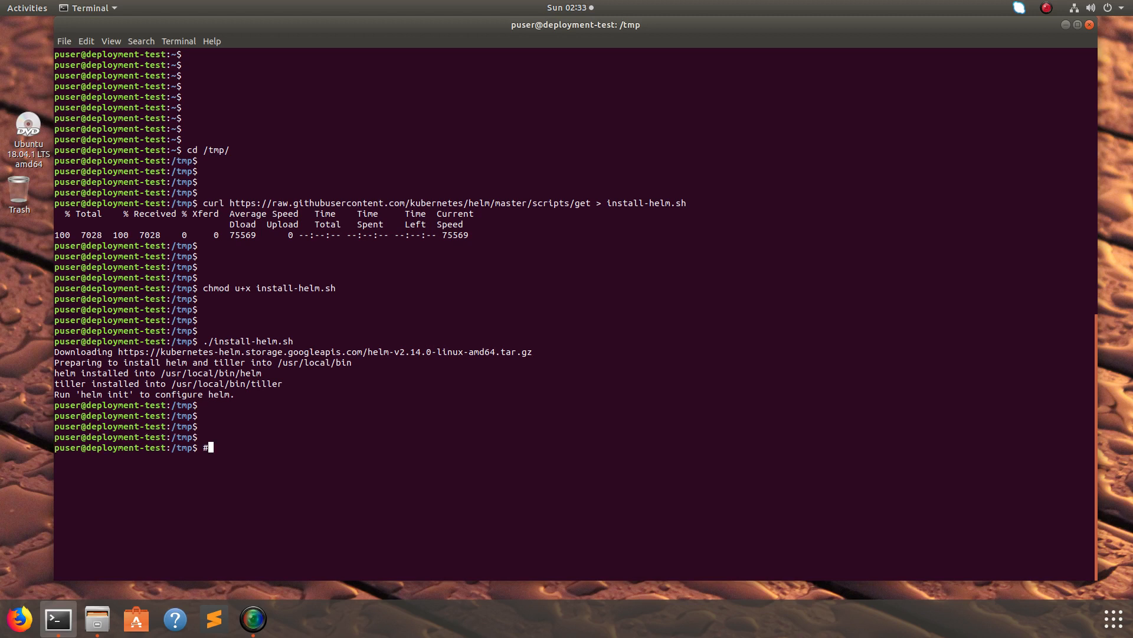
{"action": "type", "text": "Tiller"}
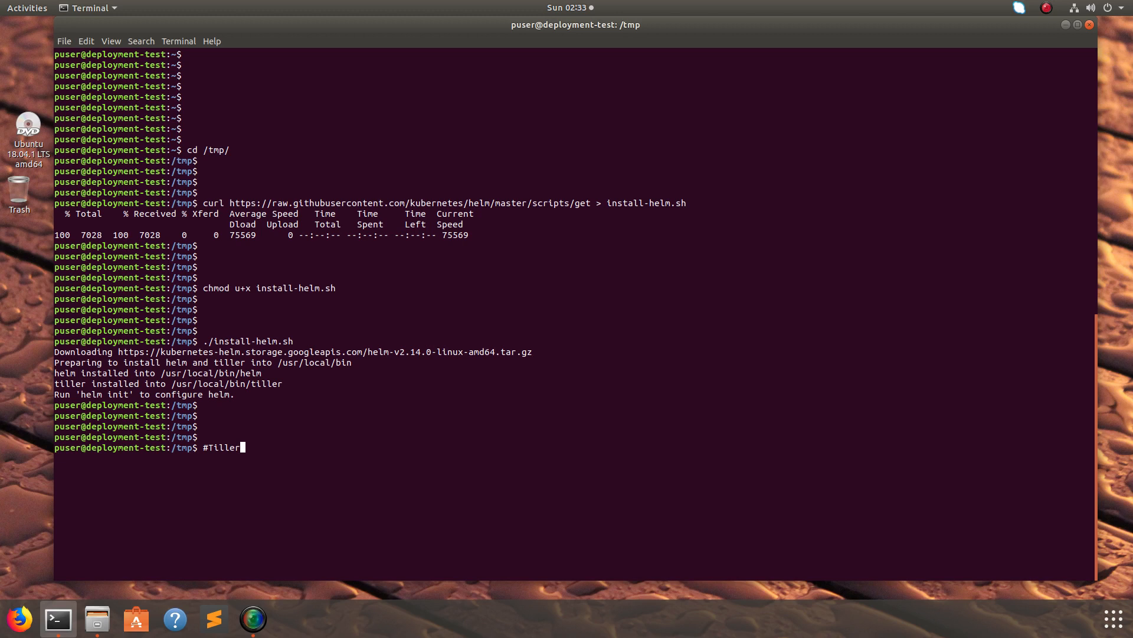
{"action": "type", "text": "kubectl -n kube-system create serviceaccount tiller"}
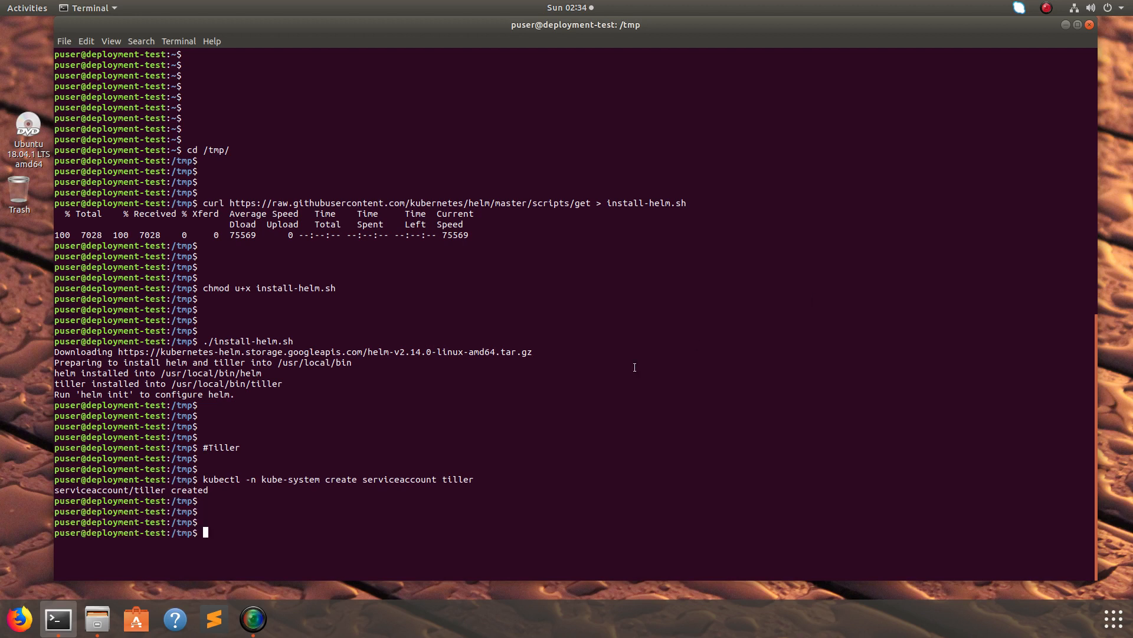
{"action": "mouse_move", "coordinate": [253, 480]}
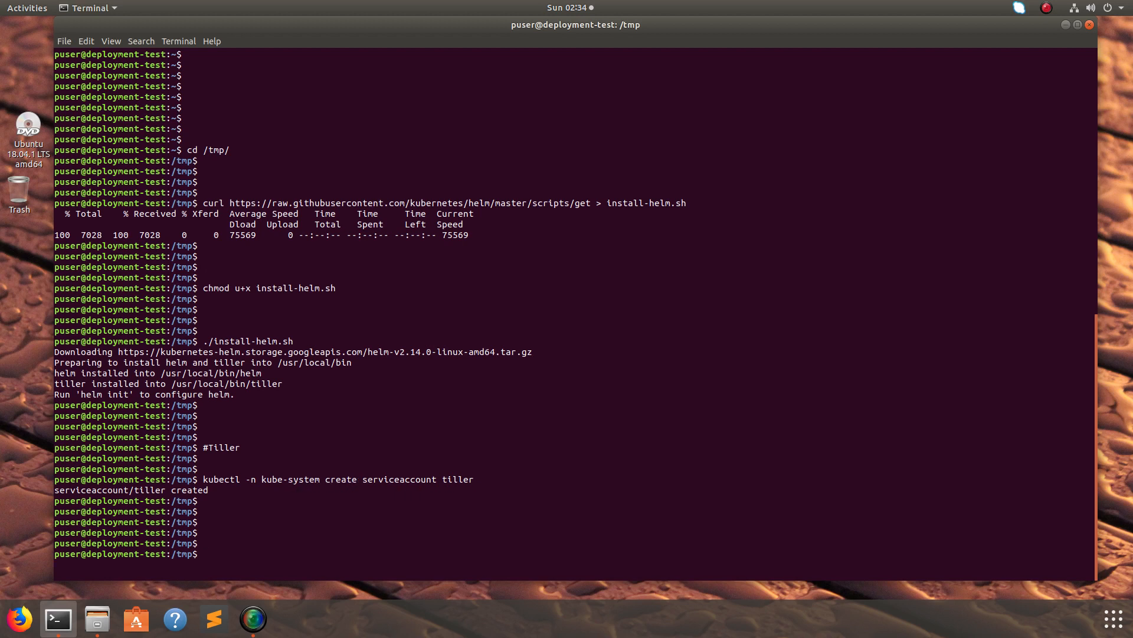
{"action": "type", "text": "kubectl create clusterrolebinding tiller --clusterrole cluster-admin --serviceaccount=kube-system:tiller"}
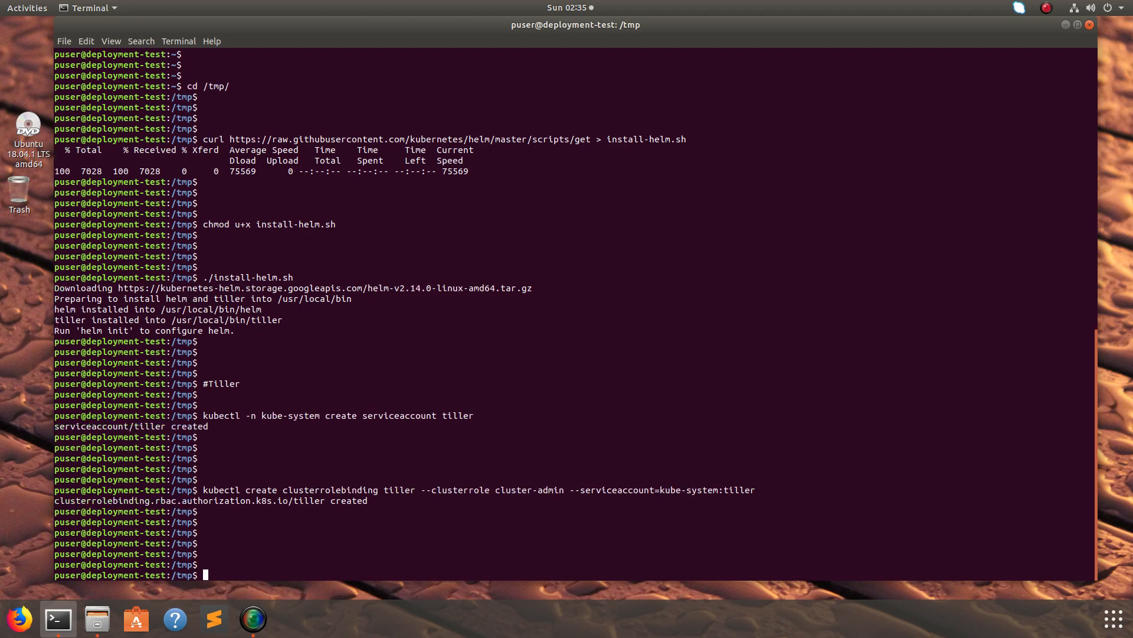
Run 'helm init --service-account tiller' to install Tiller into the cluster.
{"action": "type", "text": "helm init --service-account tiller"}
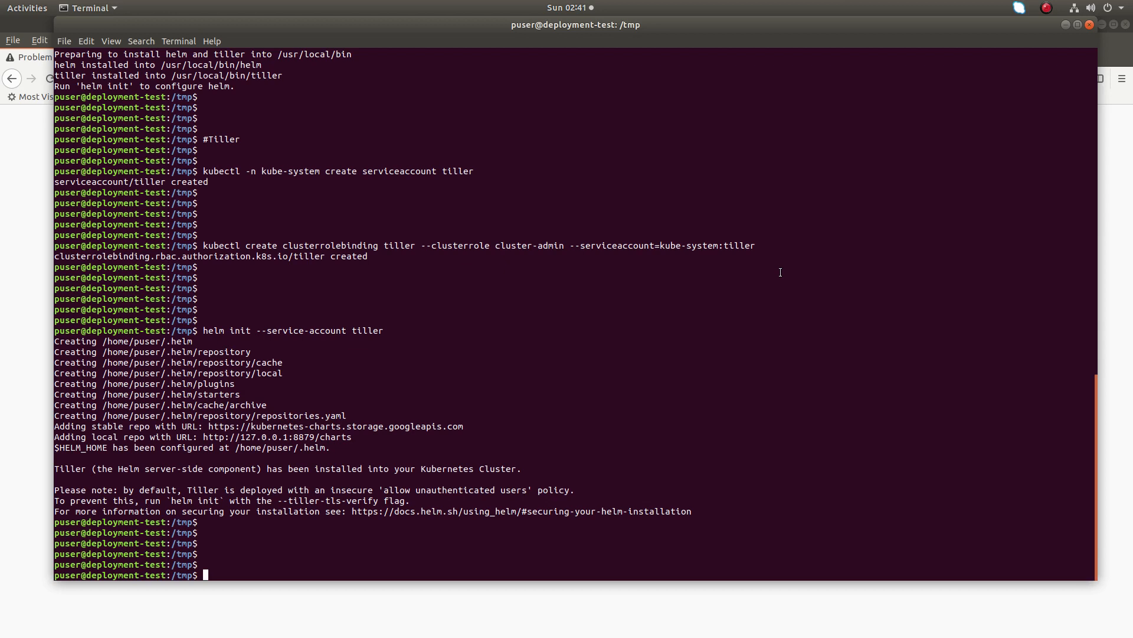
Try installing stable/kubernetes-dashboard as dashboard-demo, then list kube-system pods to find tiller not ready.
{"action": "type", "text": "helm install stable/kubernetes-dashboard --name dashboard-demo"}
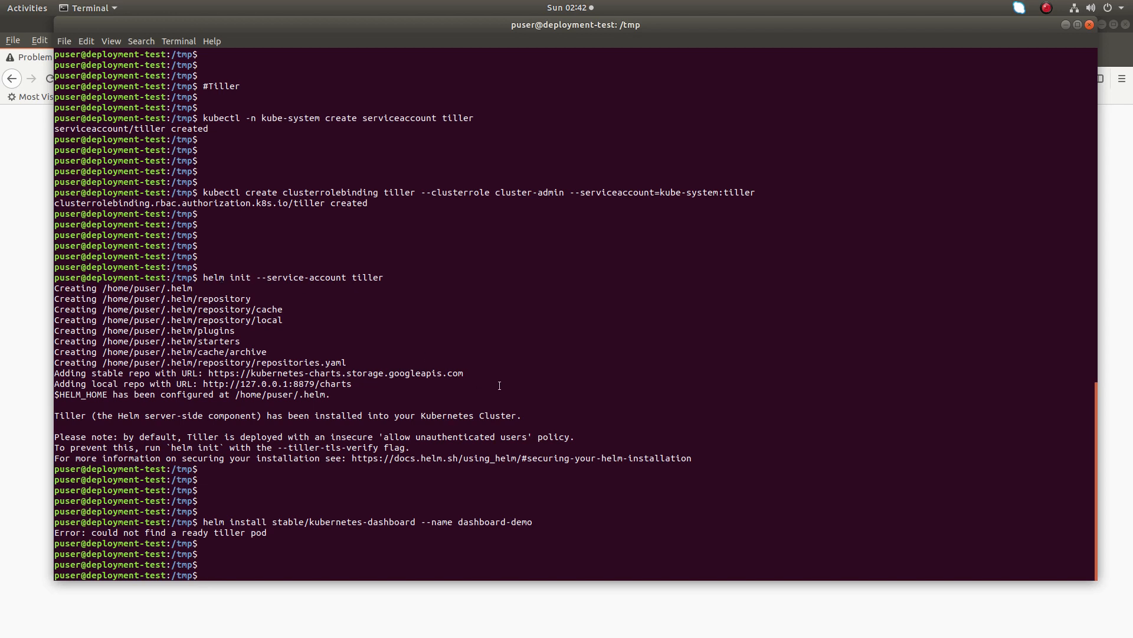
{"action": "type", "text": "kubectl get pods --namespace kube-system"}
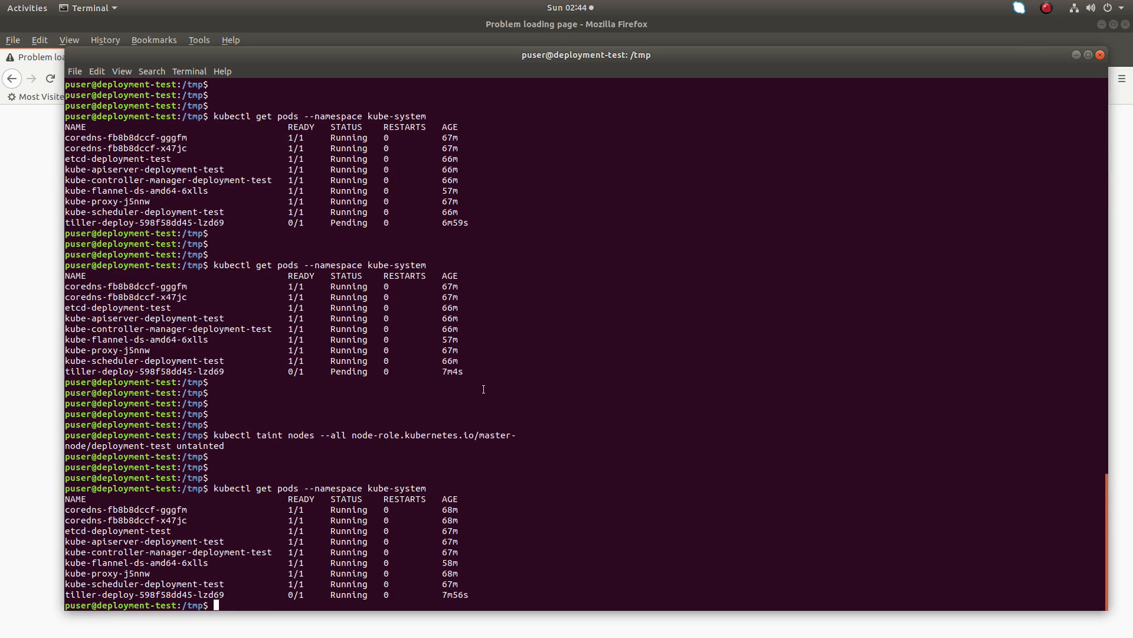
{"action": "mouse_move", "coordinate": [318, 277]}
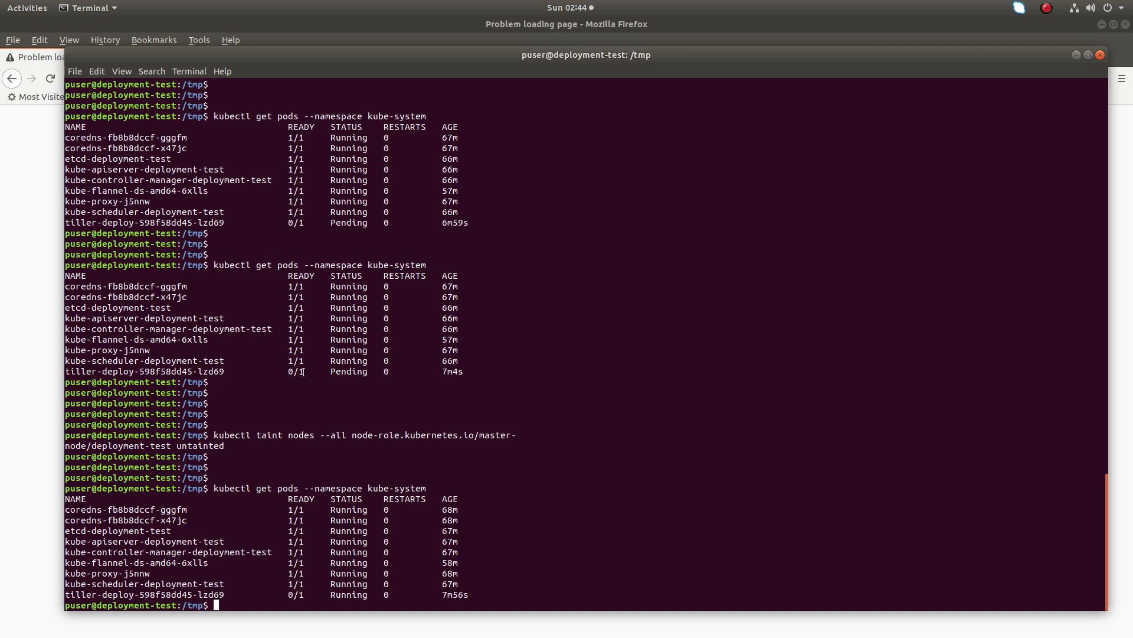
Highlight the tiller pod's 0/1 readiness in the kube-system pod listing.
{"action": "double_click", "coordinate": [348, 371]}
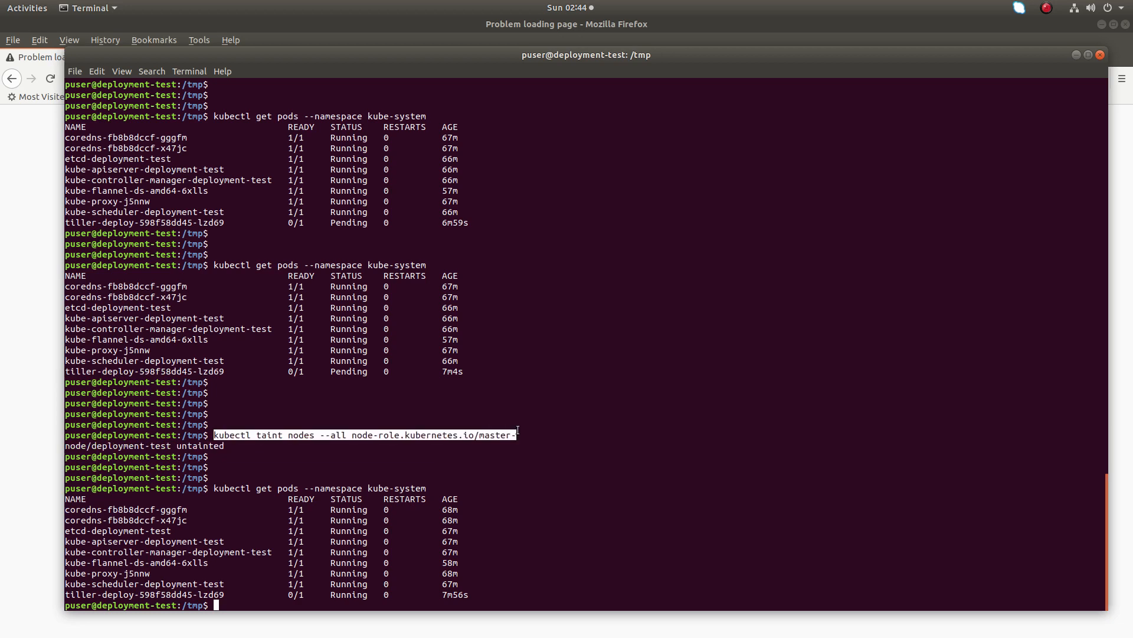
{"action": "scroll", "scroll_direction": "down", "scroll_amount": 3}
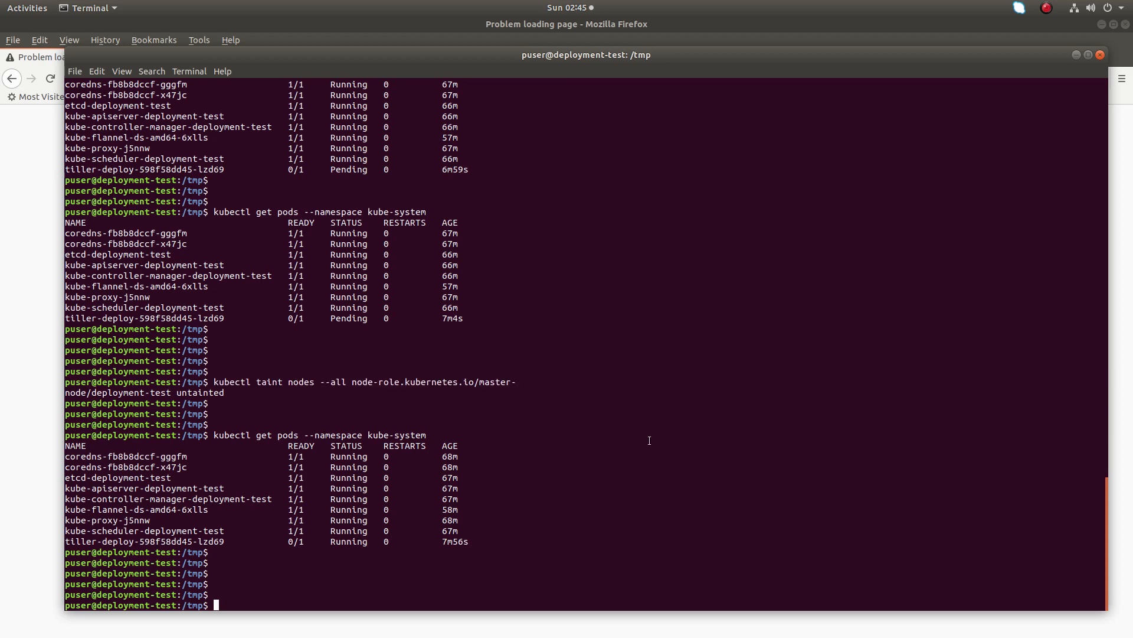
Clear the screen and install stable/kubernetes-dashboard as release dashboard-demo.
{"action": "type", "text": "clea"}
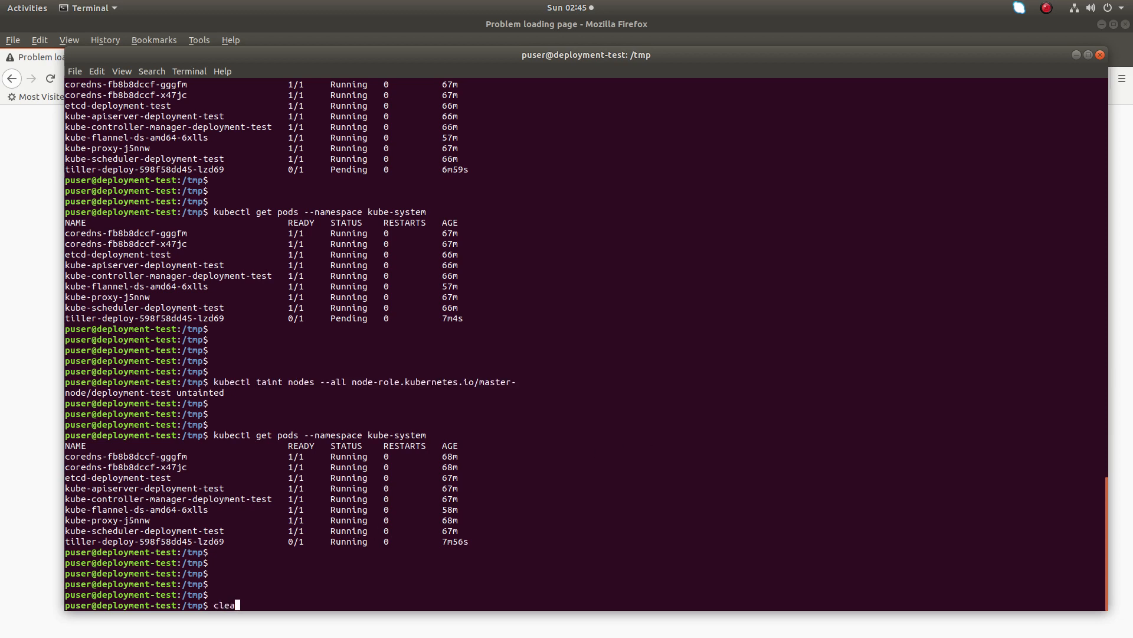
{"action": "key", "text": "Return"}
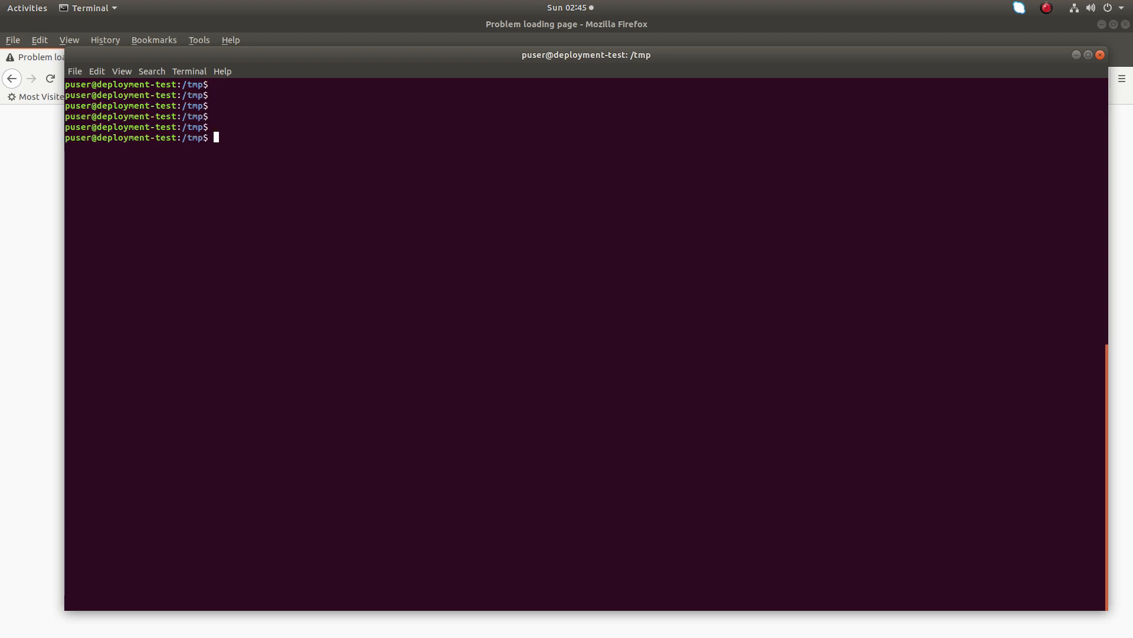
{"action": "type", "text": "helm install stable/kubernetes-dashboard --name dashboard-demo"}
{"action": "type", "text": "helm list"}
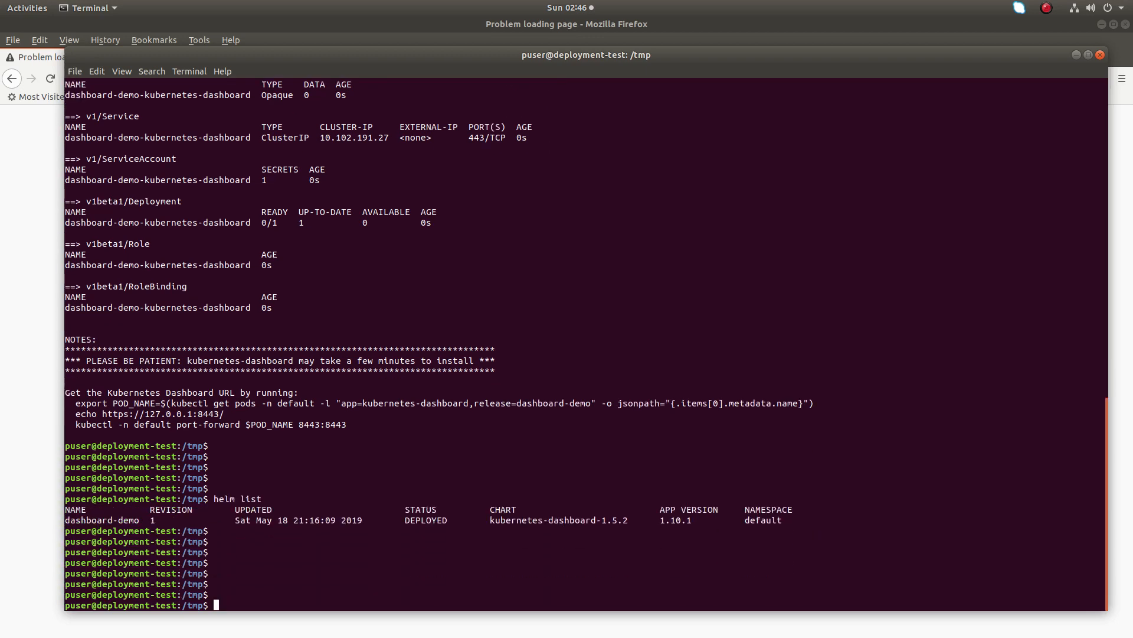
Highlight the release's DEPLOYED status and enter 'kubectl get services'.
{"action": "scroll", "scroll_direction": "down", "scroll_amount": 3}
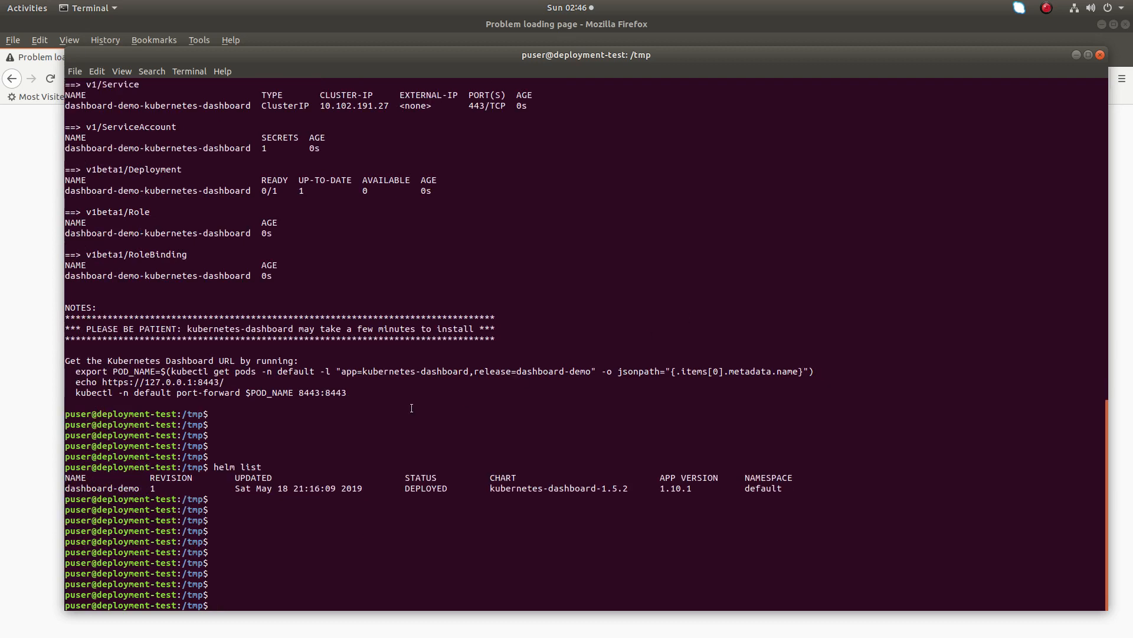
{"action": "mouse_move", "coordinate": [157, 489]}
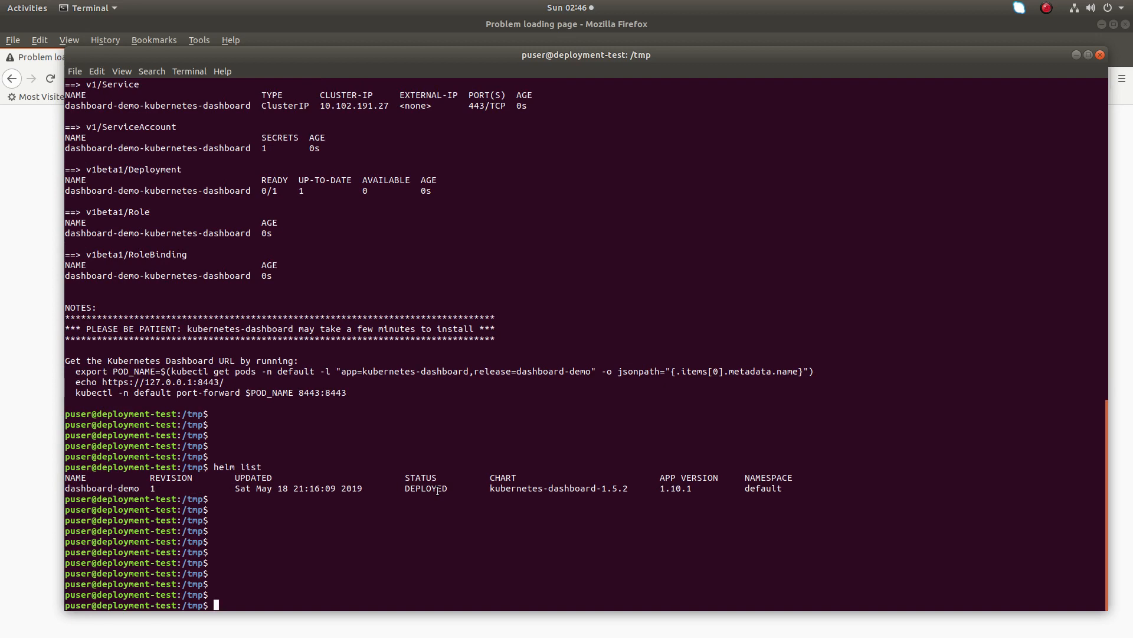
{"action": "double_click", "coordinate": [425, 488]}
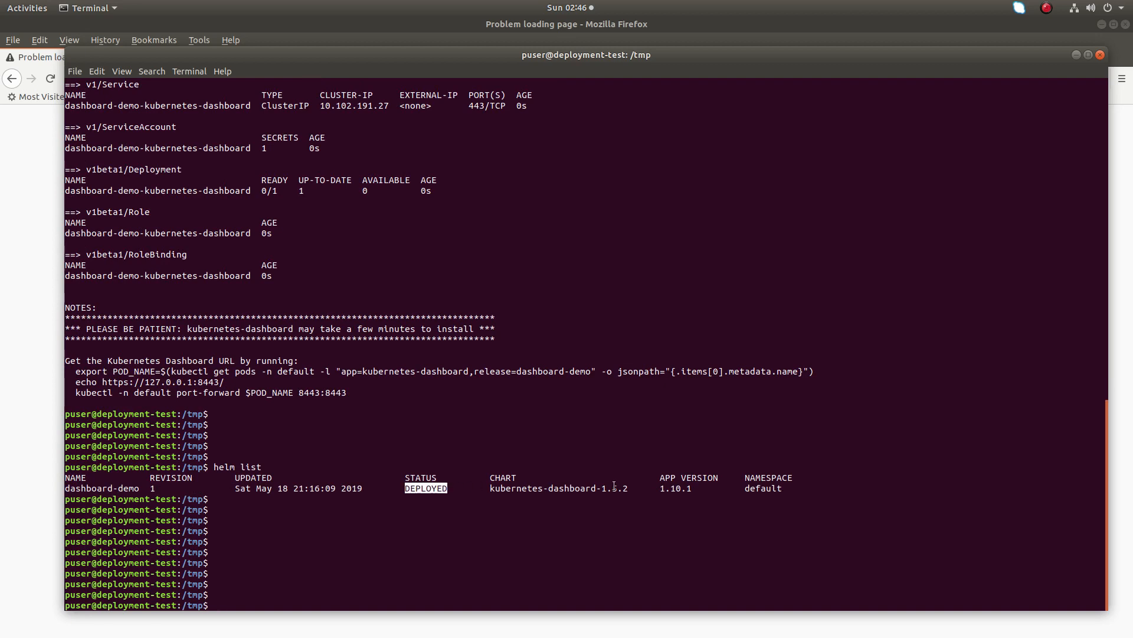
{"action": "type", "text": "kubectl get services"}
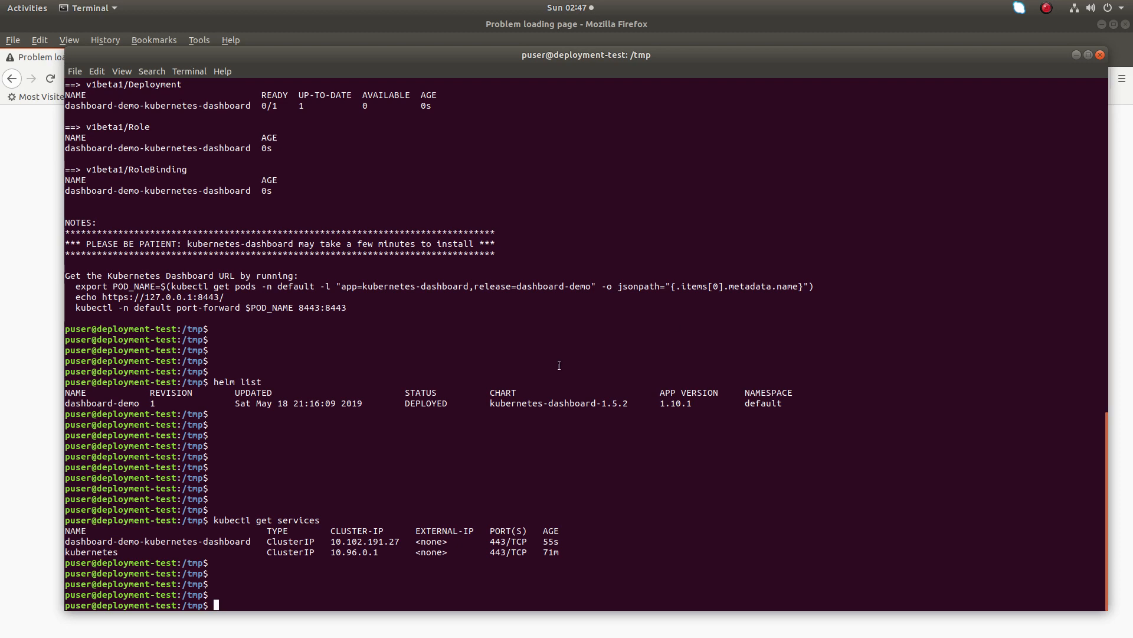
Highlight the dashboard-demo-kubernetes-dashboard ClusterIP service in the services listing.
{"action": "double_click", "coordinate": [291, 551]}
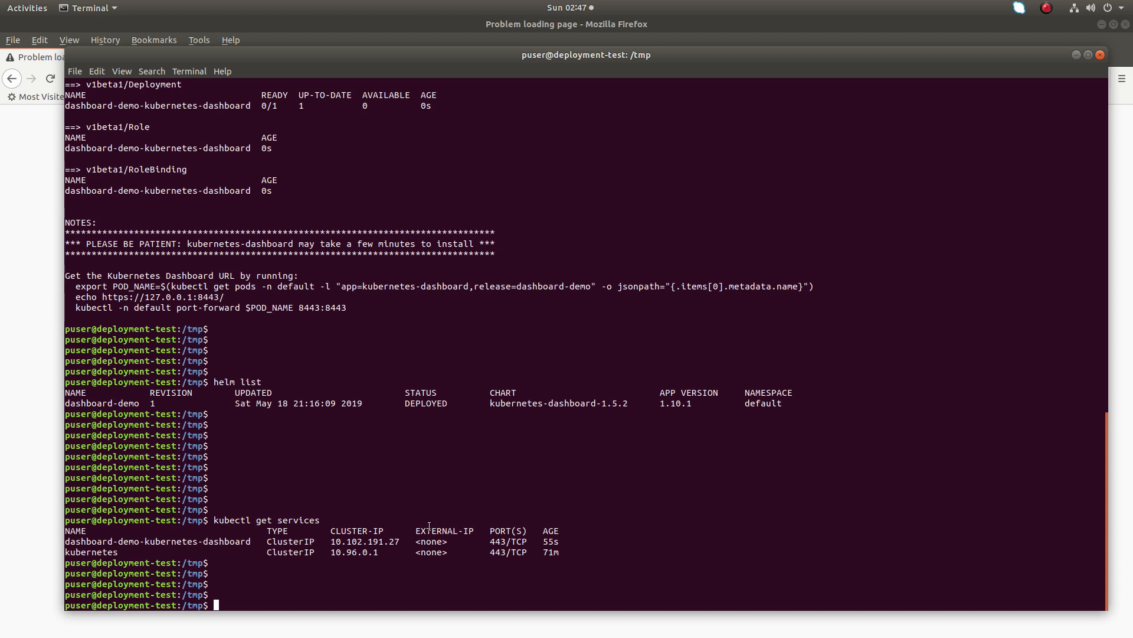
{"action": "scroll", "scroll_direction": "down", "scroll_amount": 3}
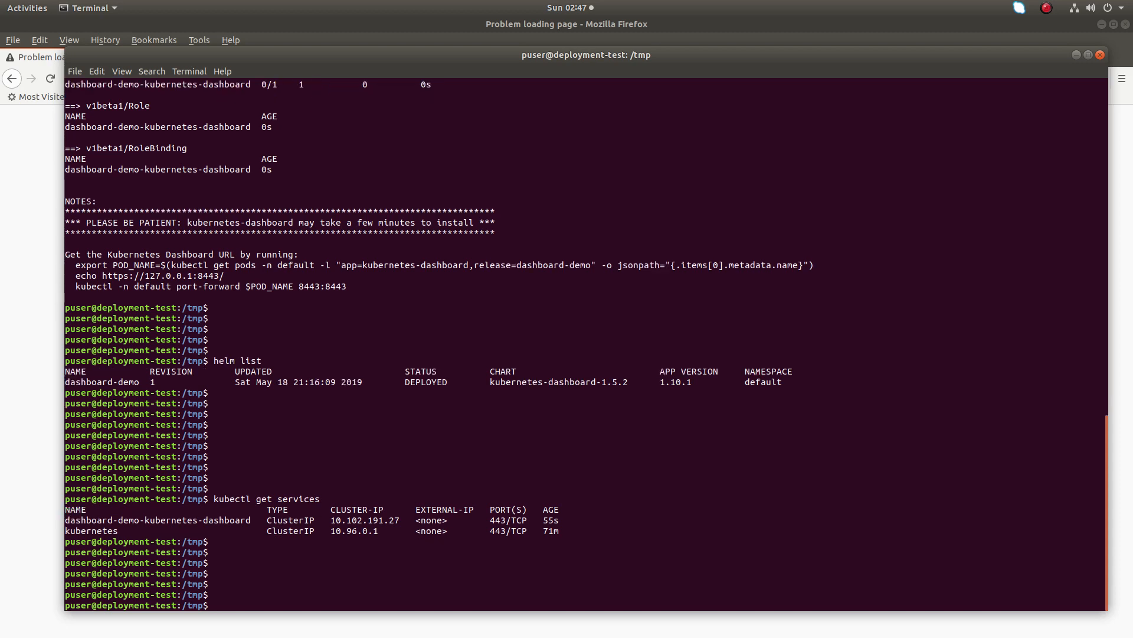